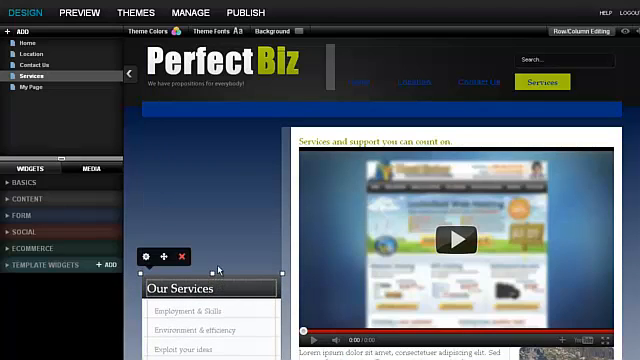
pyautogui.moveTo(90, 195)
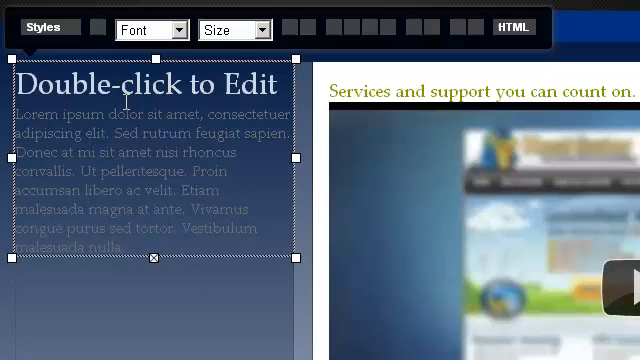
# Step: Replace the new text block's placeholder copy with the heading "Our Twitter Feed"
pyautogui.doubleClick(140, 180)
pyautogui.write('Our Tw')
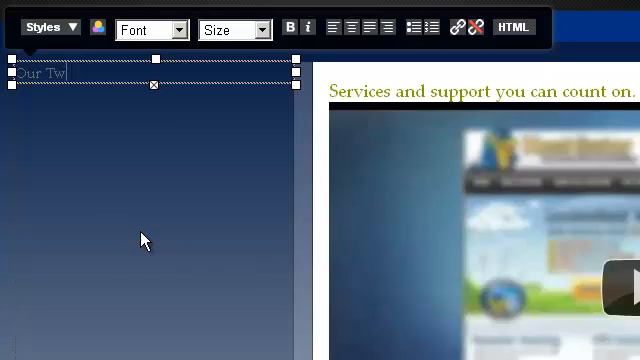
pyautogui.write('itter Feed')
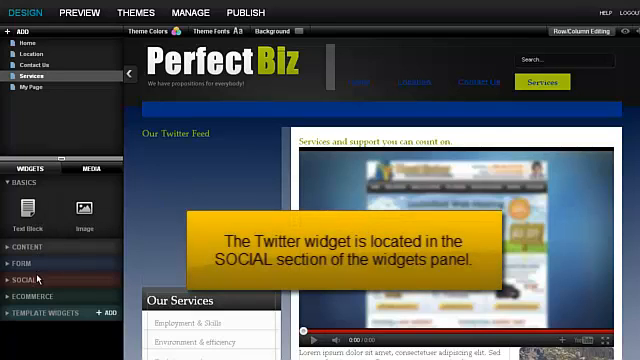
# Step: Expand the Social widgets and place the Twitter widget below the heading
pyautogui.click(30, 279)
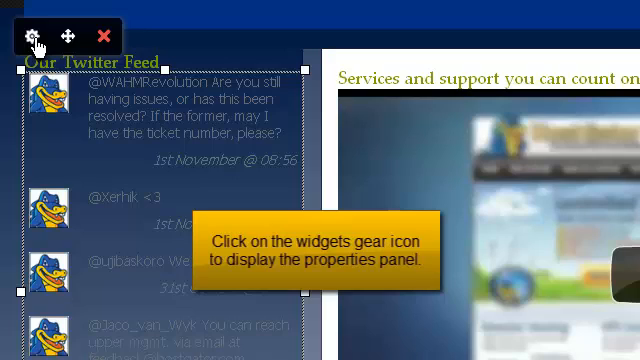
# Step: Reconfigure the Twitter feed properties to show fewer, different tweets with dates
pyautogui.click(31, 27)
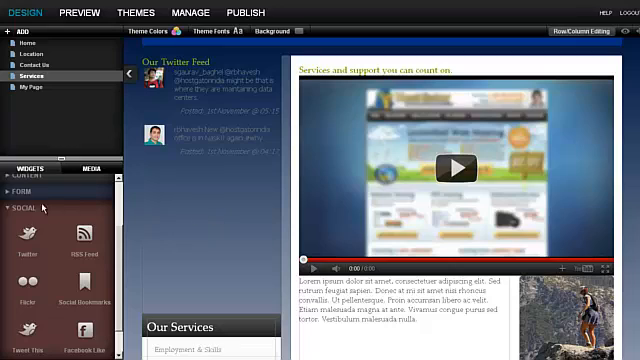
# Step: Drag a Background widget from the Content group below the Twitter feed
pyautogui.click(25, 187)
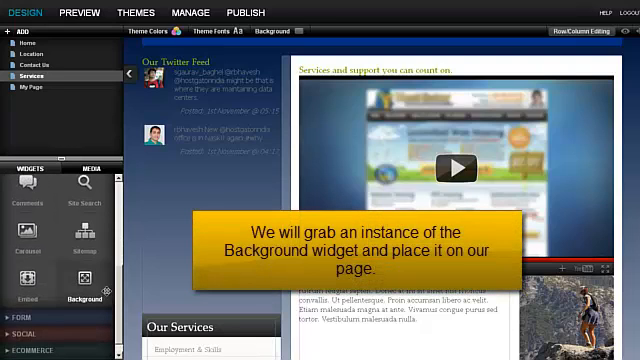
pyautogui.moveTo(68, 288); pyautogui.dragTo(188, 188)
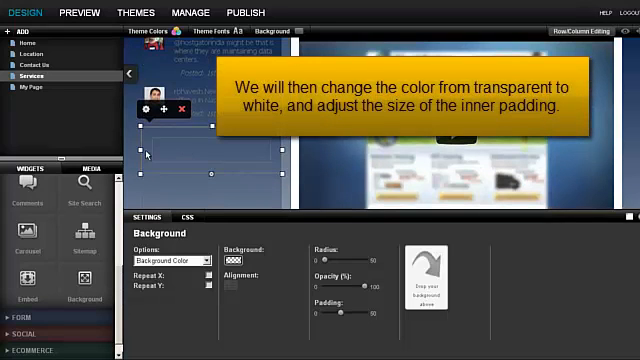
# Step: Set the background box colour to white and increase its padding
pyautogui.click(240, 260)
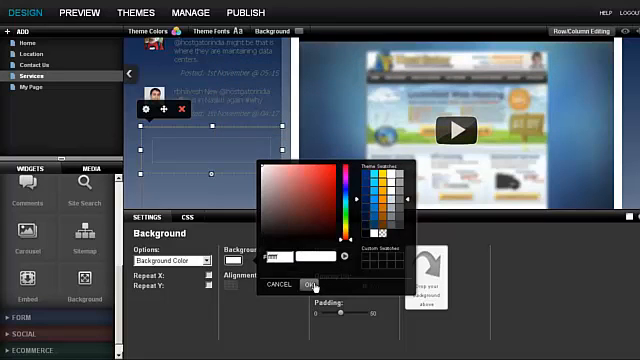
pyautogui.click(315, 286)
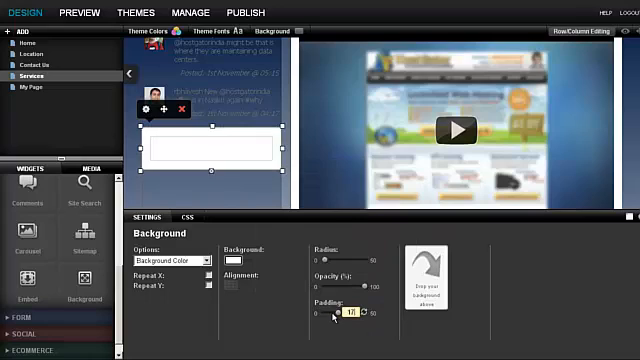
pyautogui.click(338, 313)
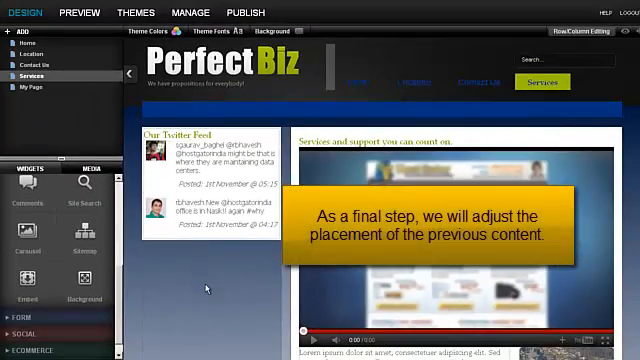
pyautogui.scroll(-3)
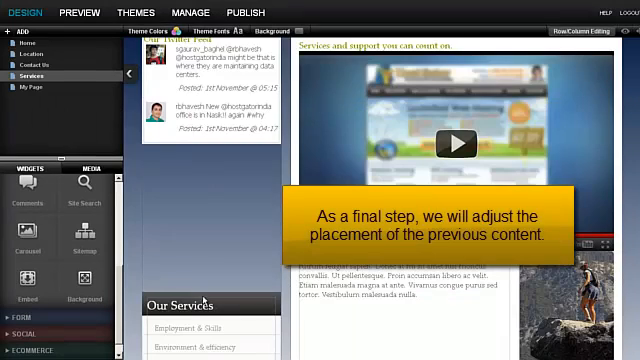
pyautogui.click(185, 305)
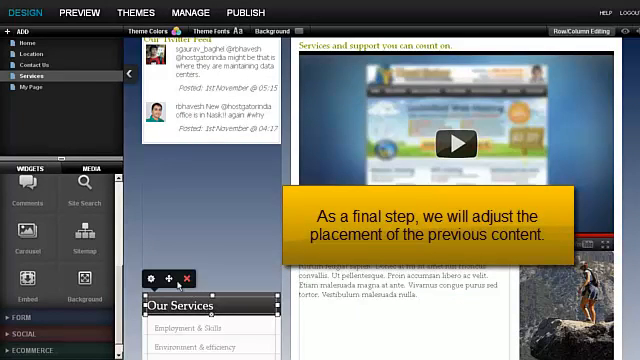